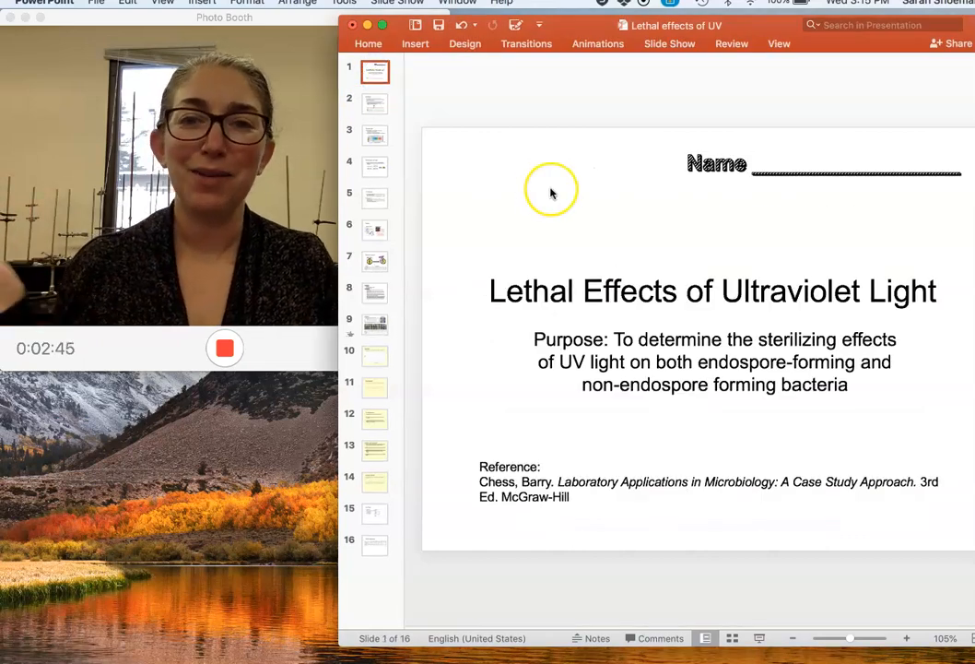
pyautogui.moveTo(451, 359)
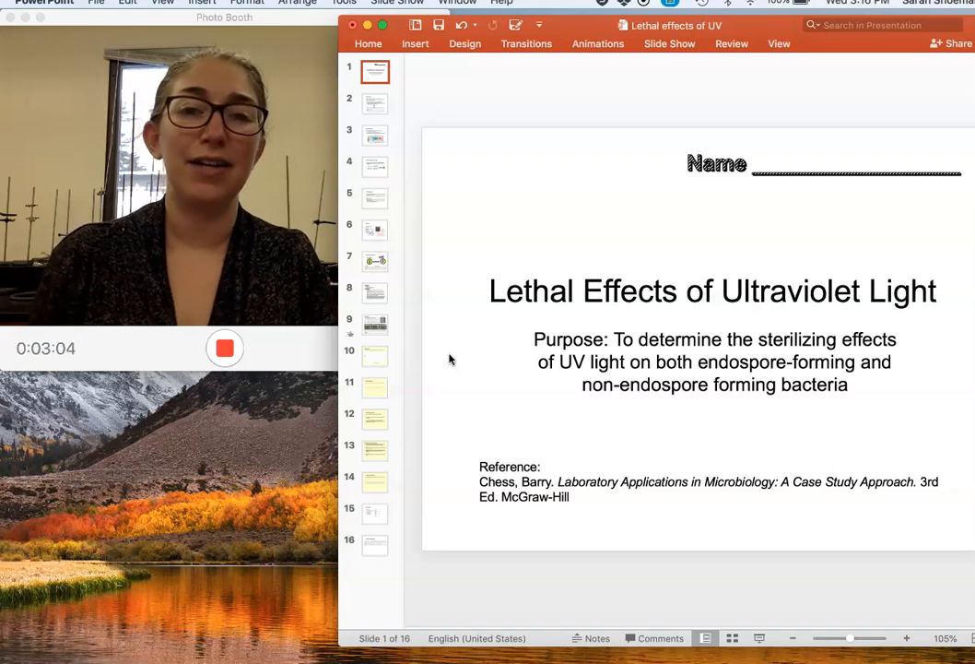
# Show slide 2, the Introduction on gamma rays, X-rays and the wavelength spectrum
pyautogui.click(374, 103)
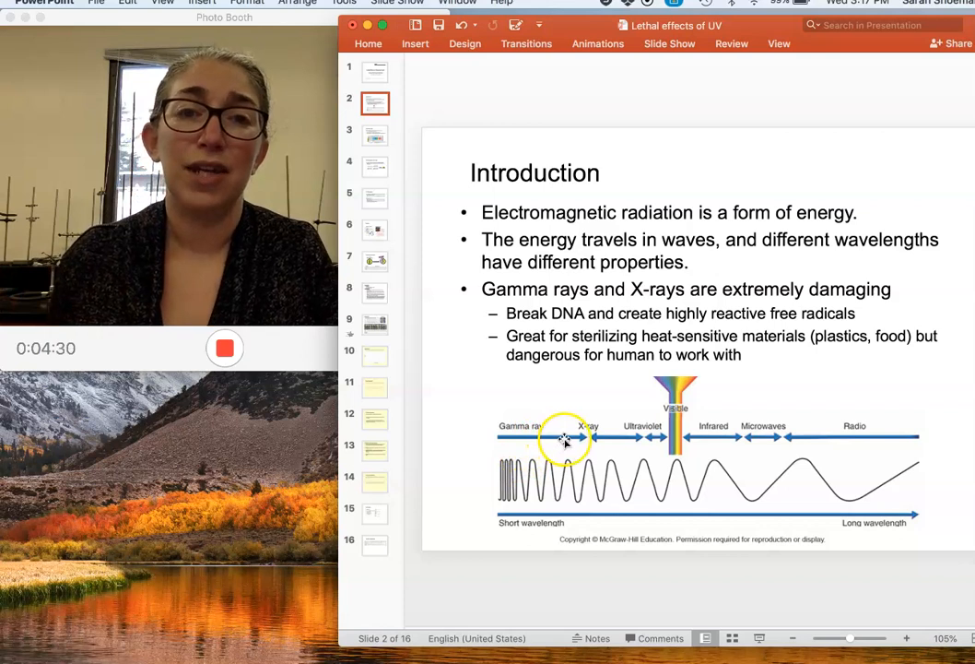
pyautogui.moveTo(590, 452)
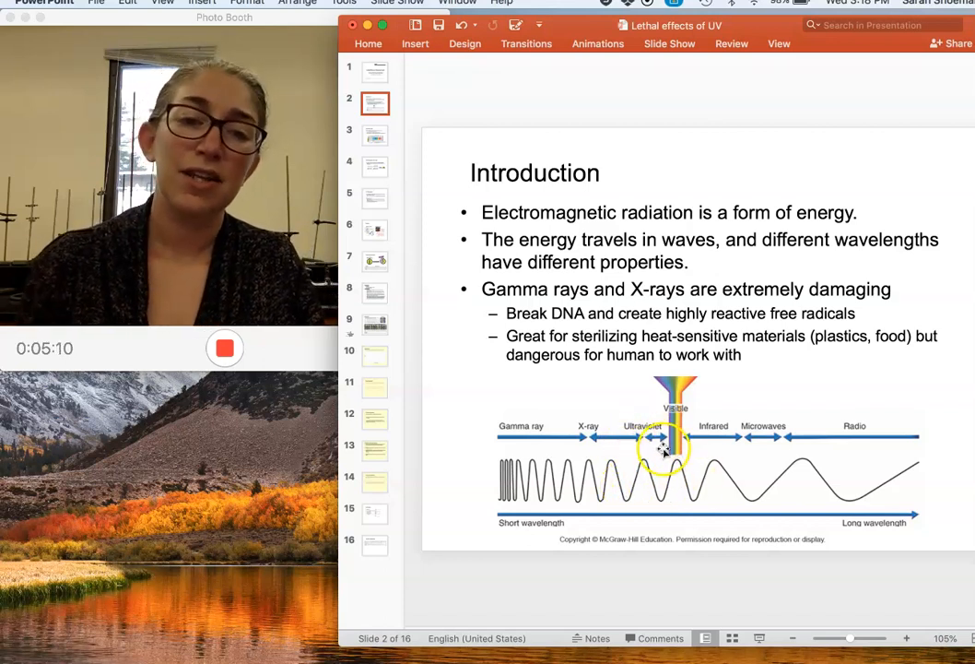
pyautogui.moveTo(354, 256)
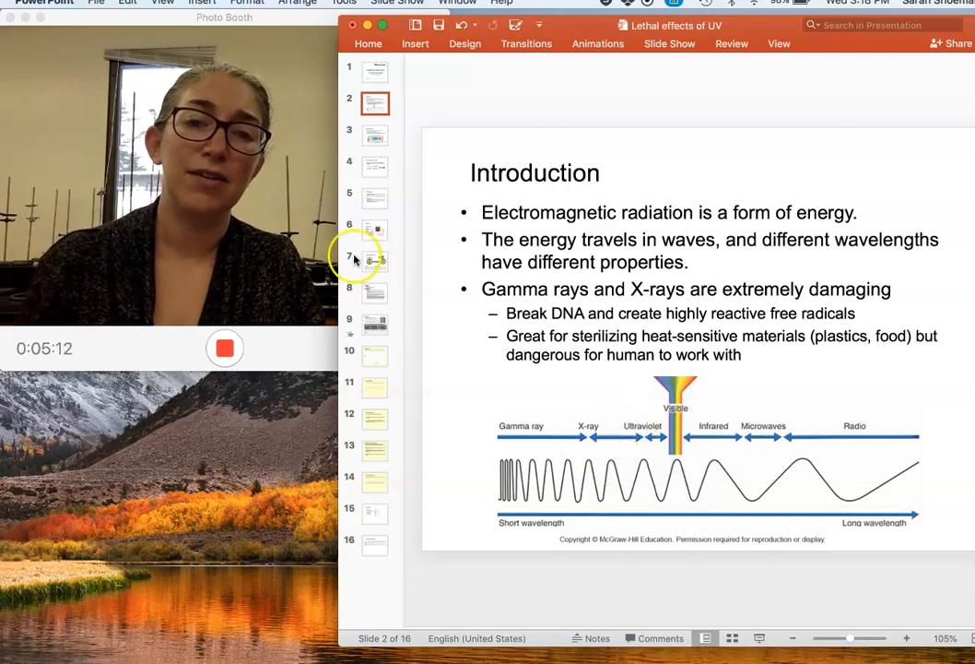
# Show slide 3, Ultraviolet Light, covering the UV-A, UV-B and UV-C ranges
pyautogui.click(374, 134)
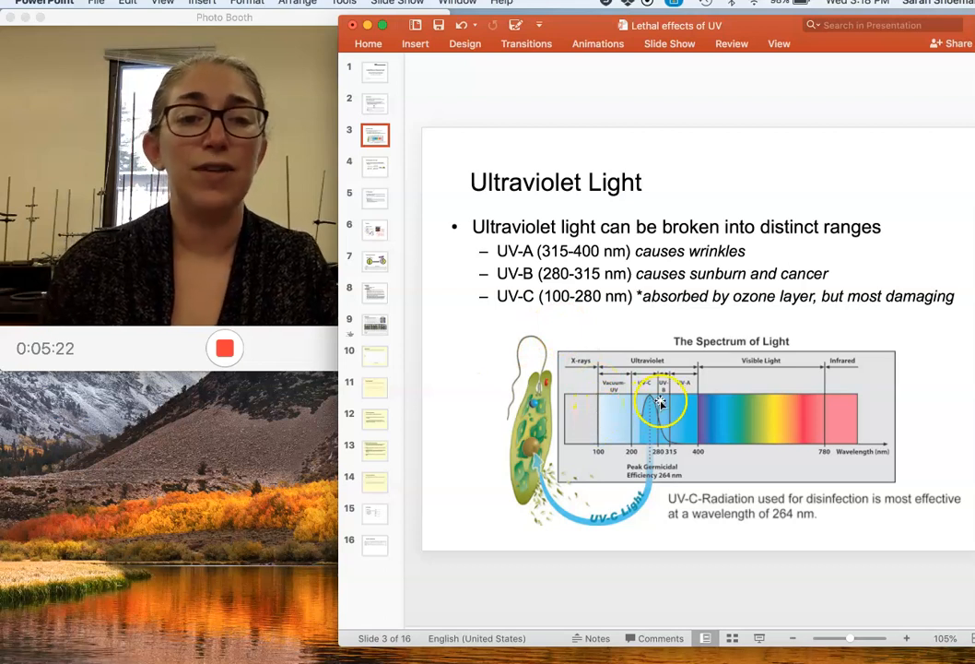
pyautogui.moveTo(647, 438)
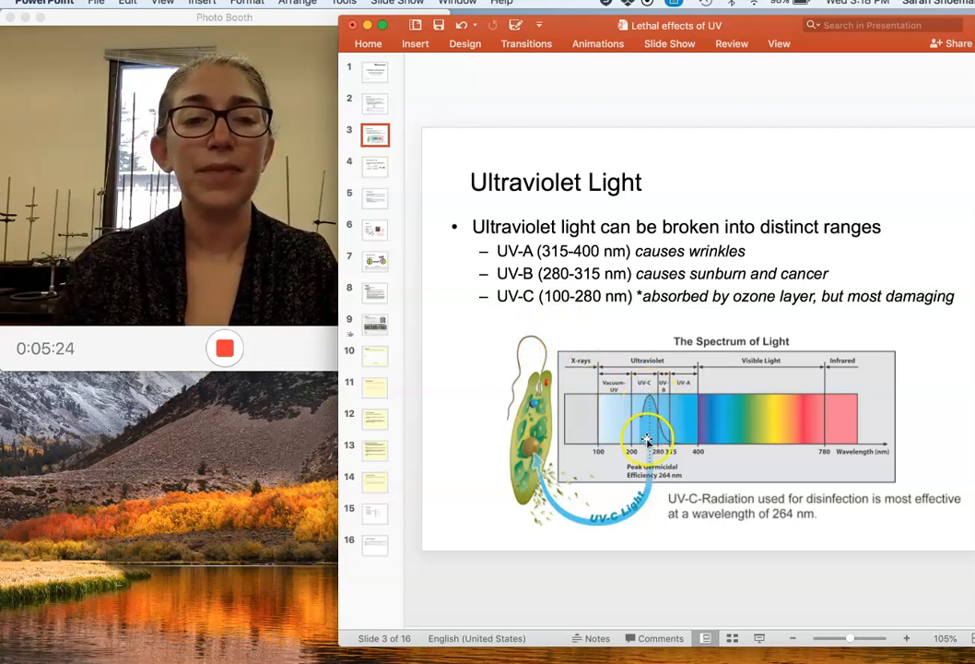
pyautogui.moveTo(643, 408)
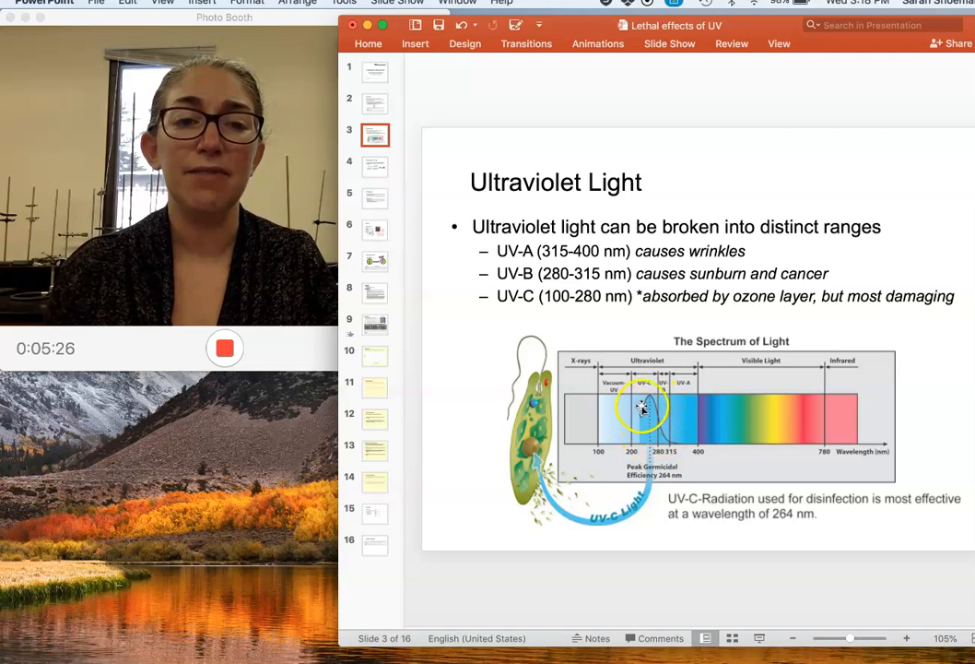
pyautogui.moveTo(579, 319)
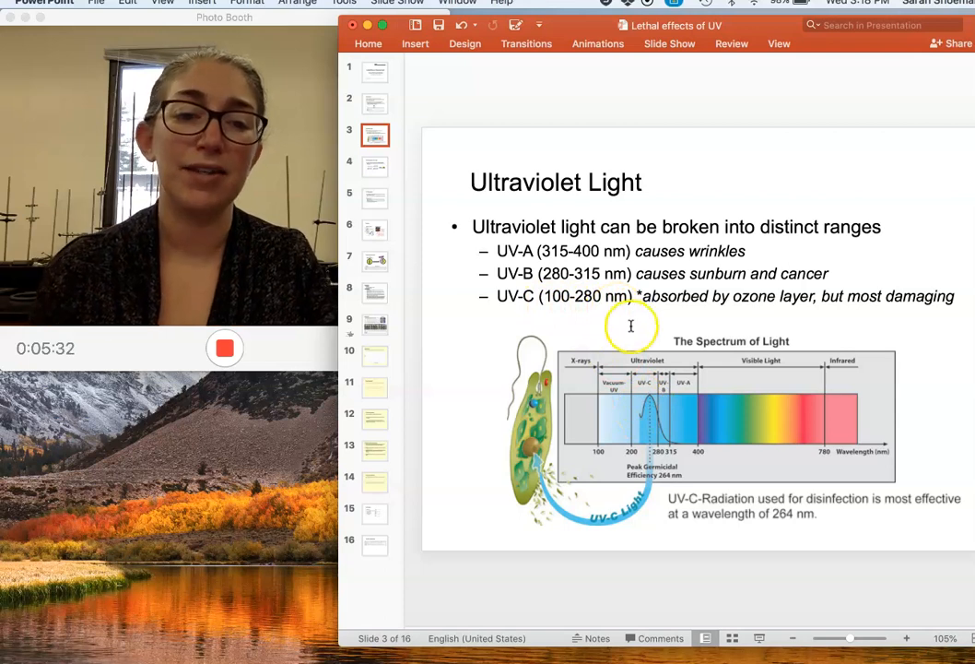
pyautogui.moveTo(654, 406)
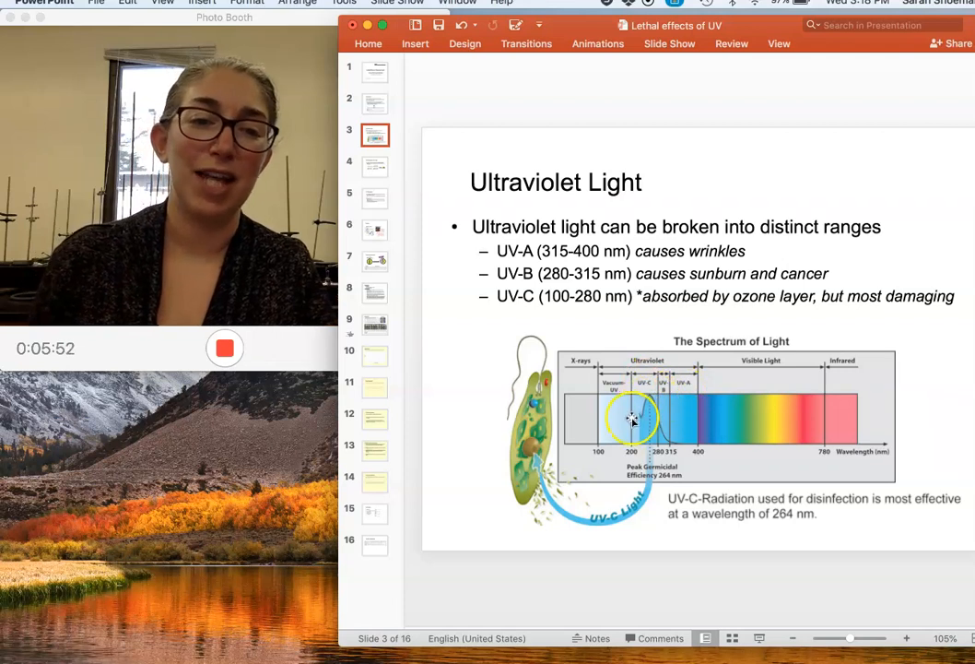
pyautogui.moveTo(617, 523)
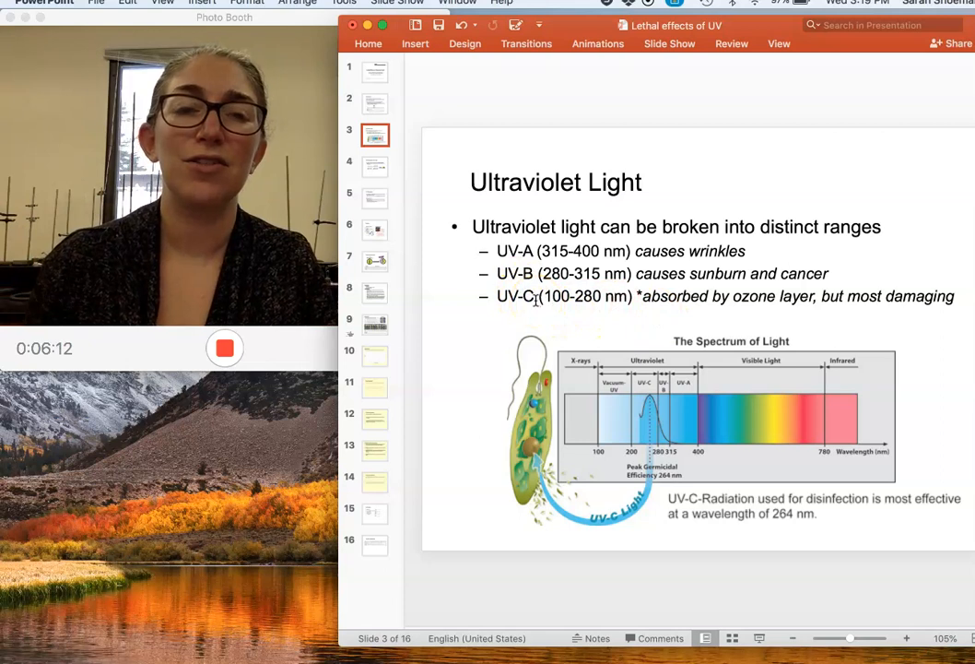
pyautogui.moveTo(513, 304)
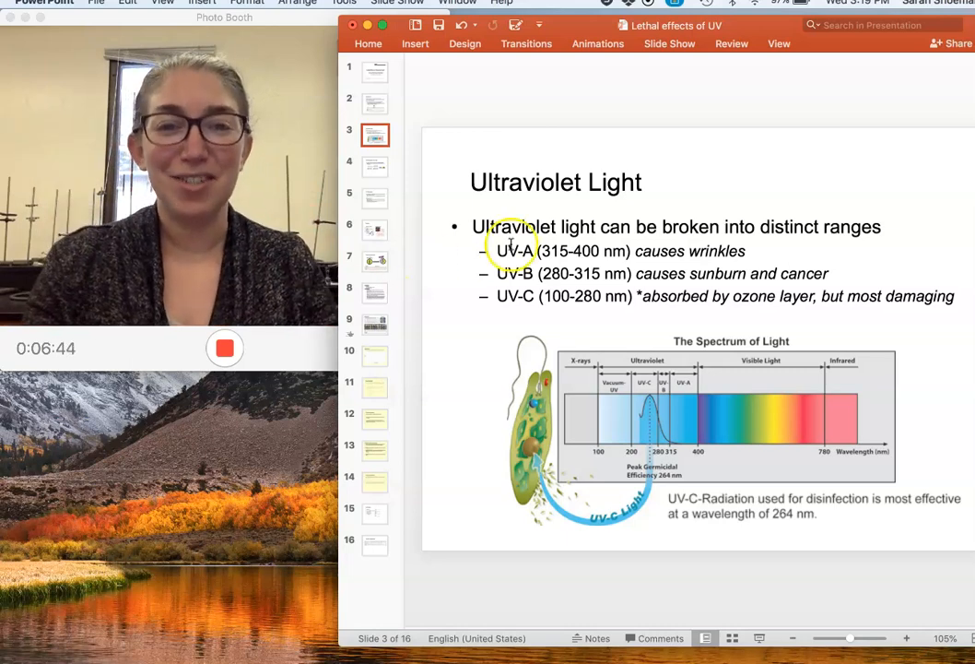
# Show slide 4, DNA Damage by UV Light, on thymine dimer formation
pyautogui.click(375, 167)
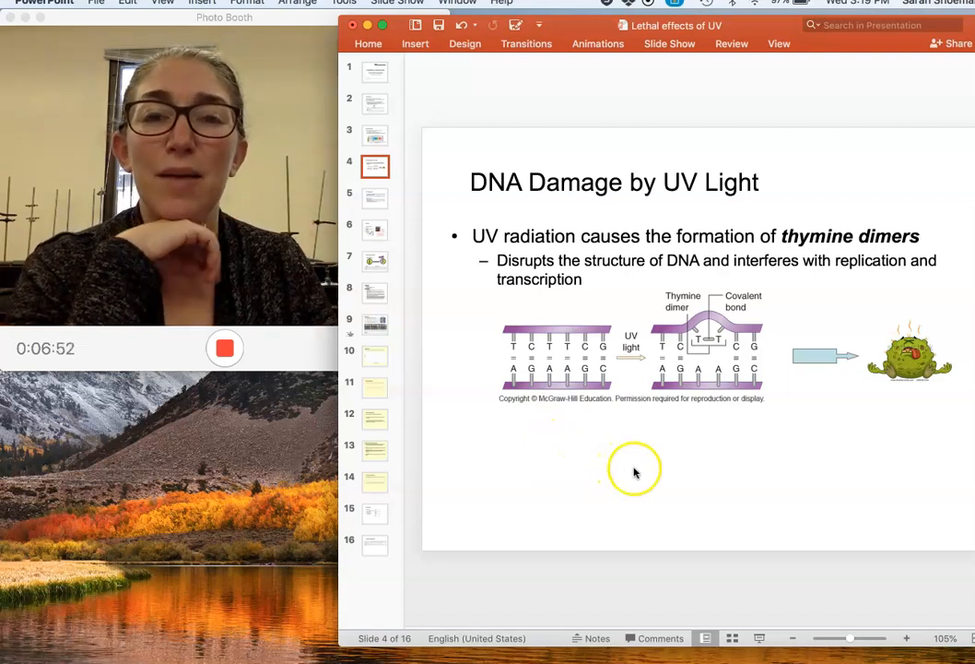
pyautogui.moveTo(521, 401)
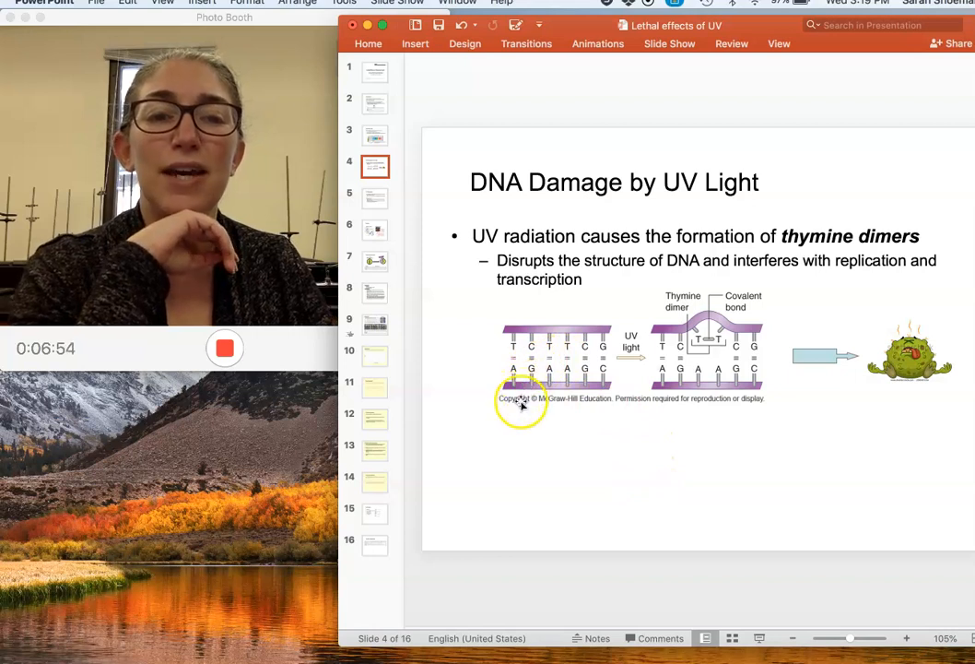
pyautogui.moveTo(609, 387)
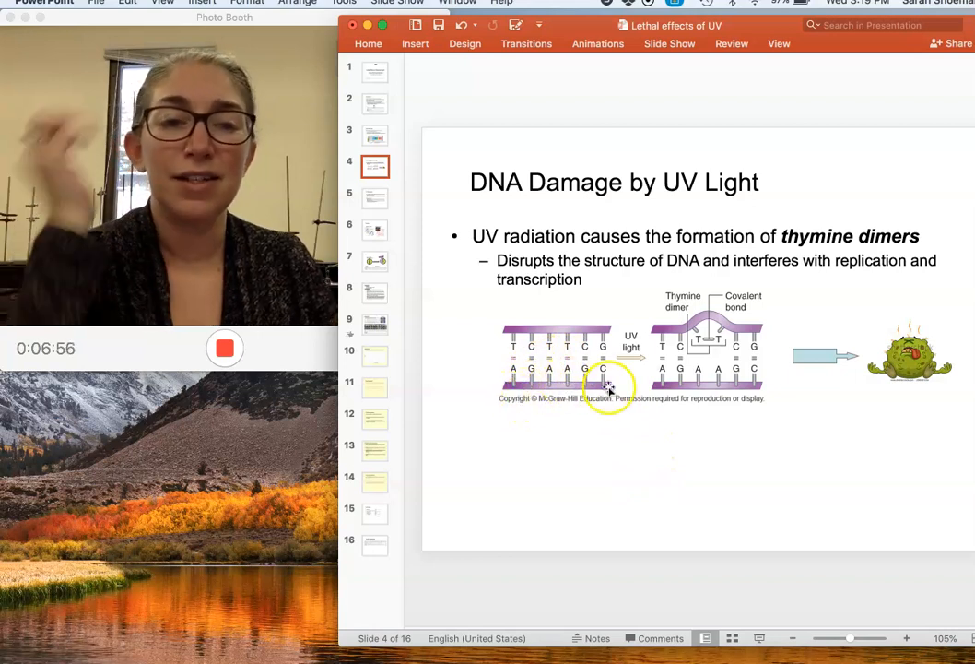
pyautogui.moveTo(719, 336)
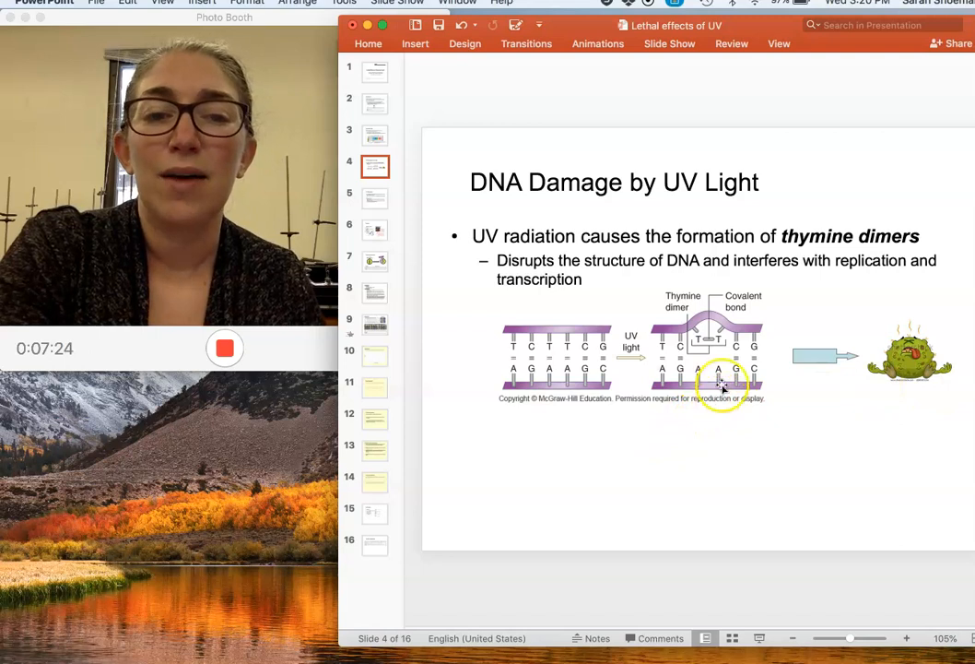
pyautogui.moveTo(538, 316)
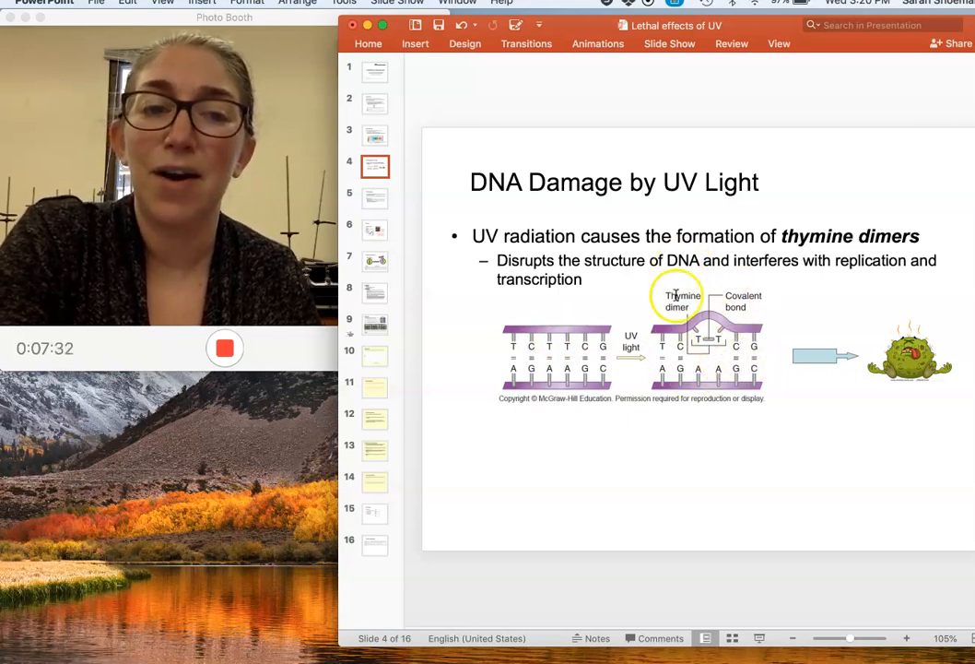
pyautogui.moveTo(717, 388)
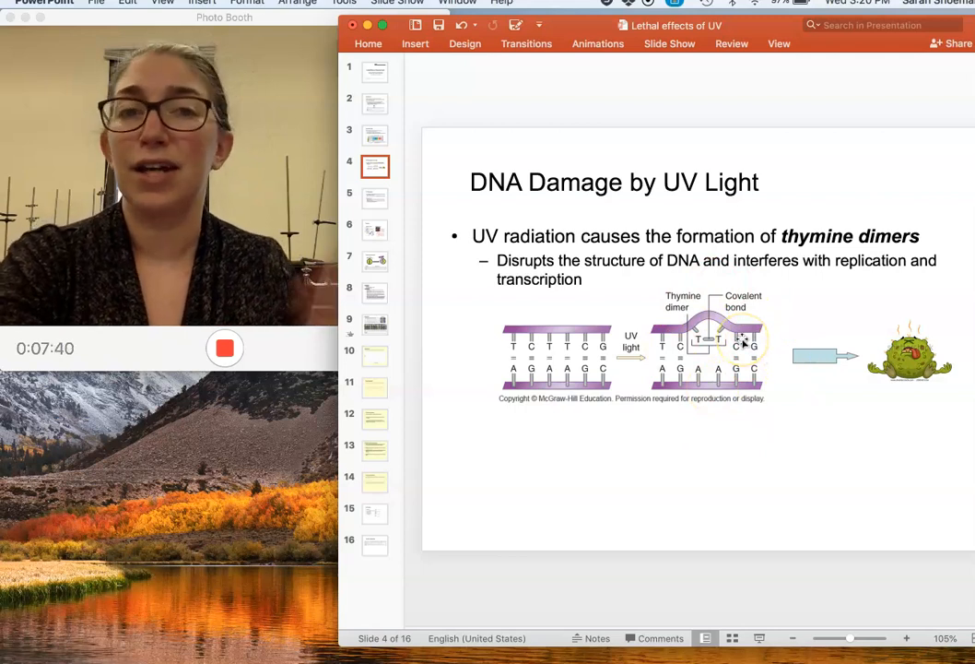
pyautogui.moveTo(760, 431)
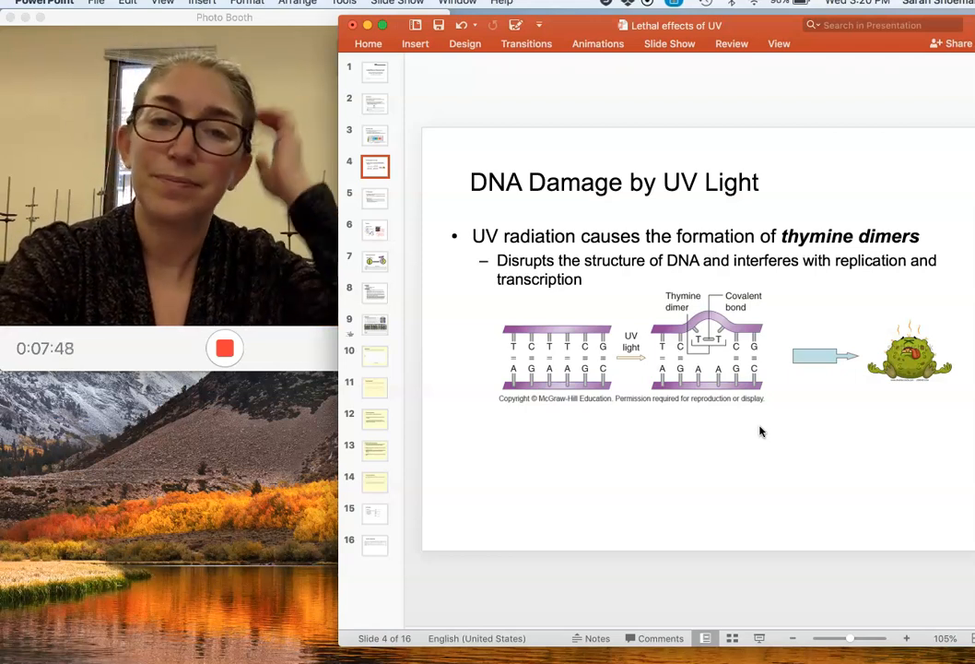
# Show slide 5, UV Sterilization, on penetration limits and safety precautions
pyautogui.click(374, 197)
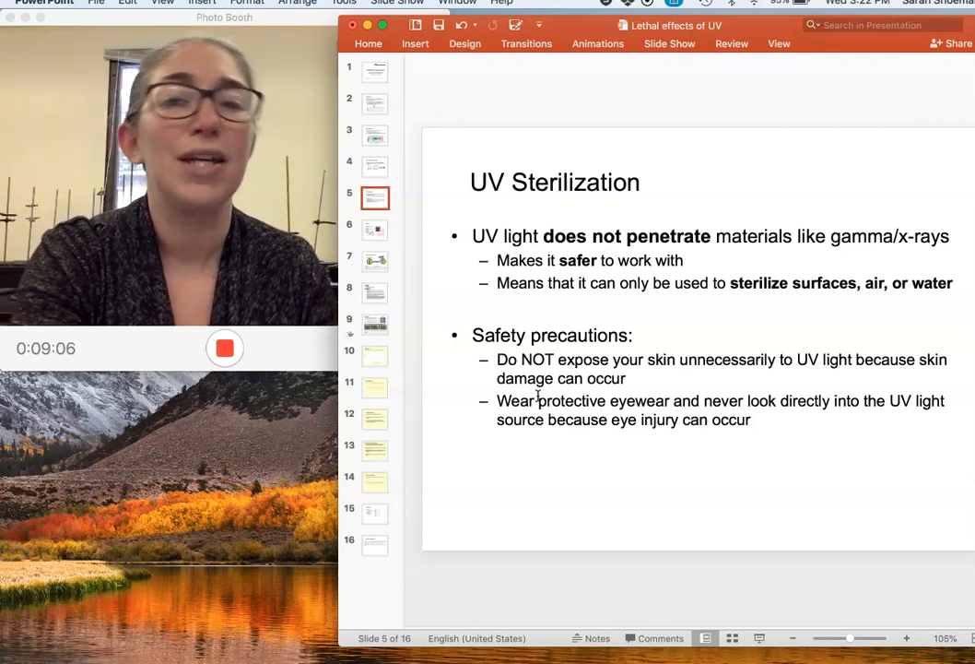
pyautogui.moveTo(622, 521)
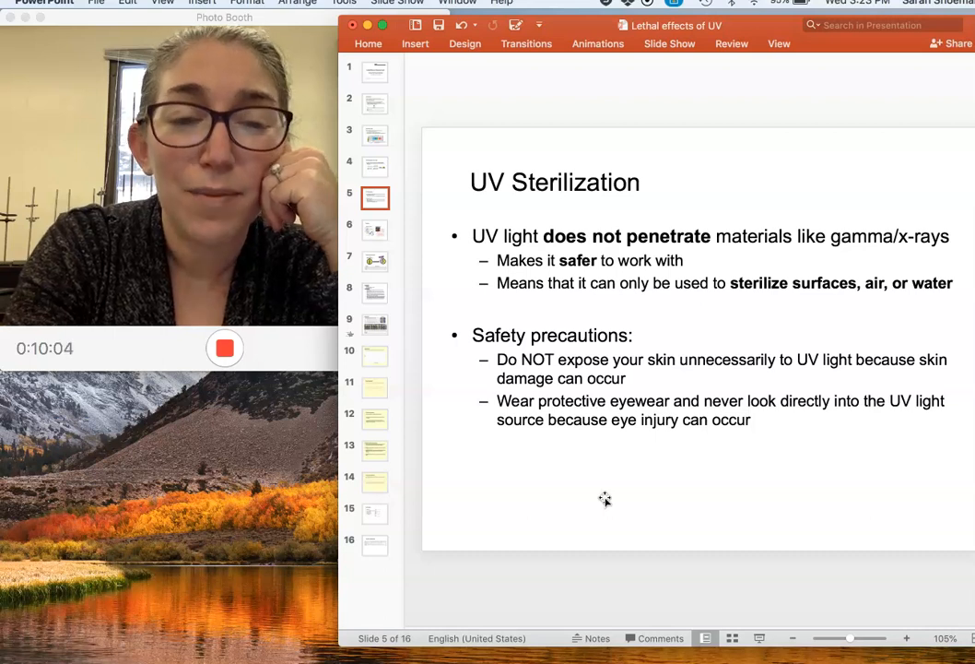
pyautogui.moveTo(366, 388)
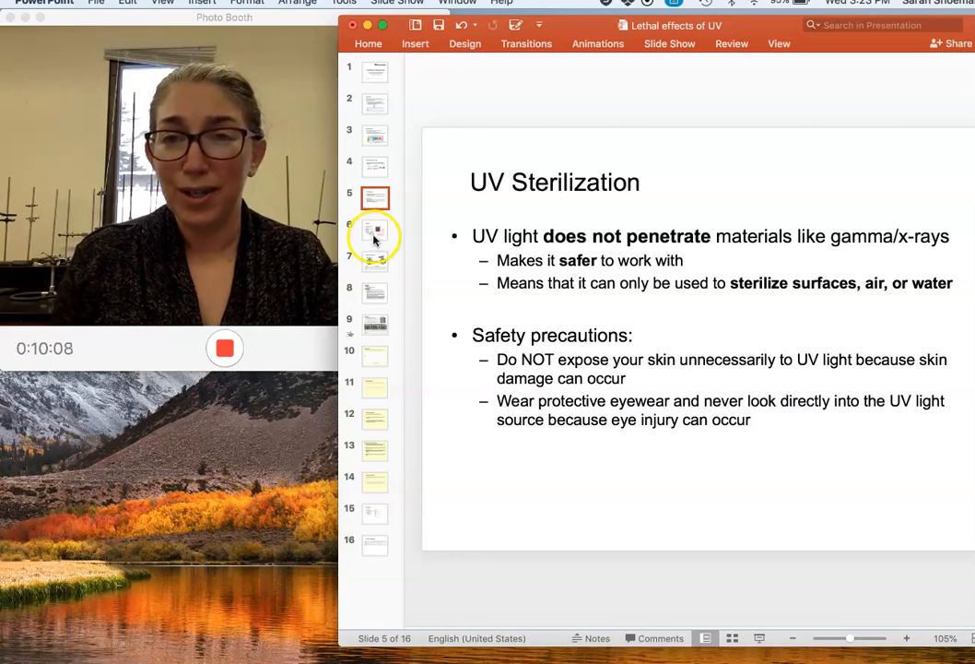
pyautogui.moveTo(375, 237)
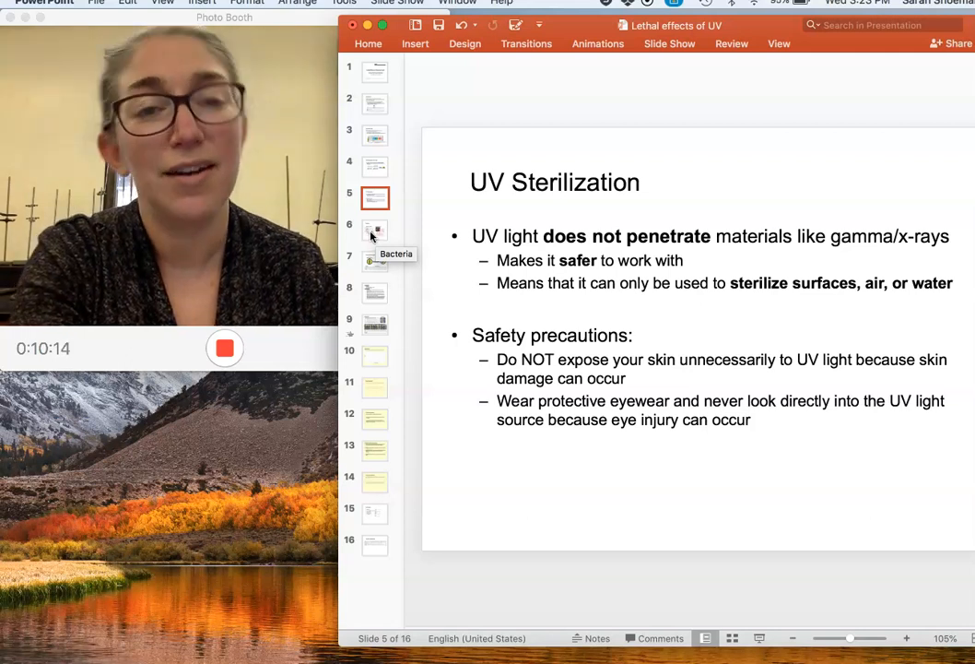
pyautogui.click(374, 228)
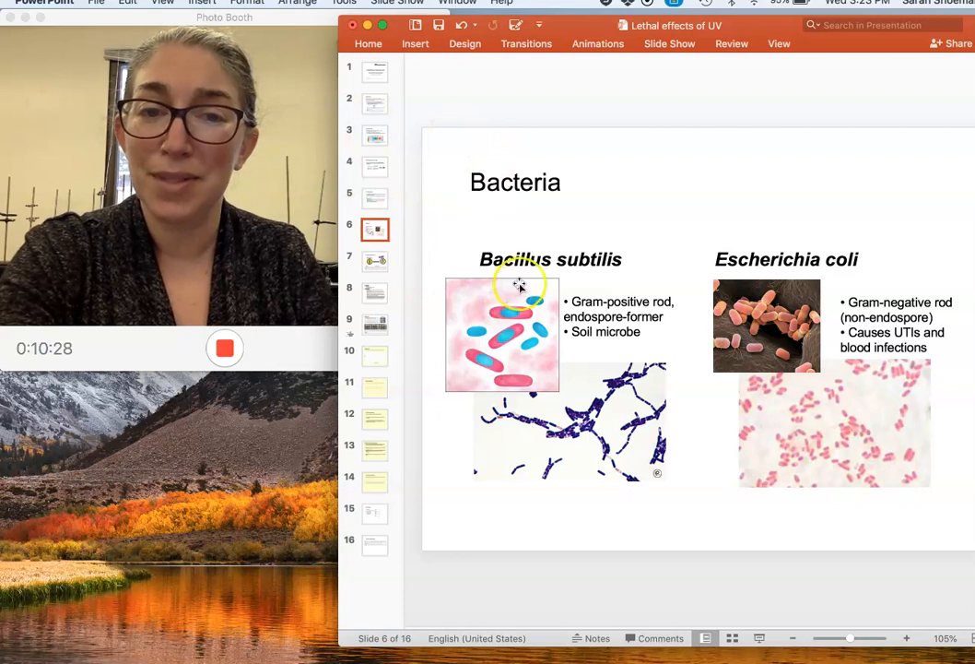
pyautogui.moveTo(527, 459)
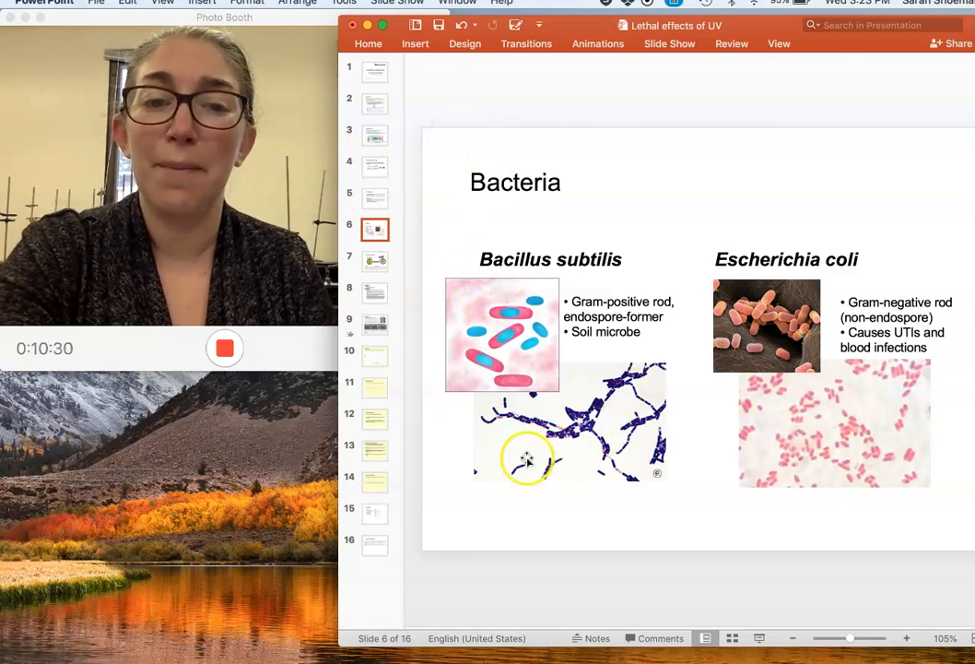
pyautogui.moveTo(588, 435)
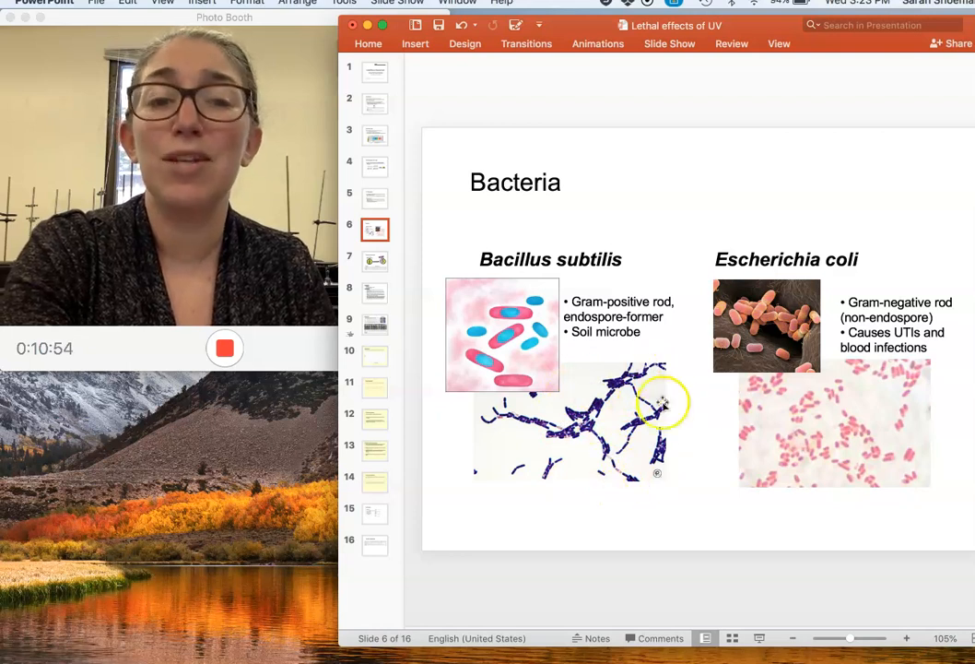
pyautogui.moveTo(581, 427)
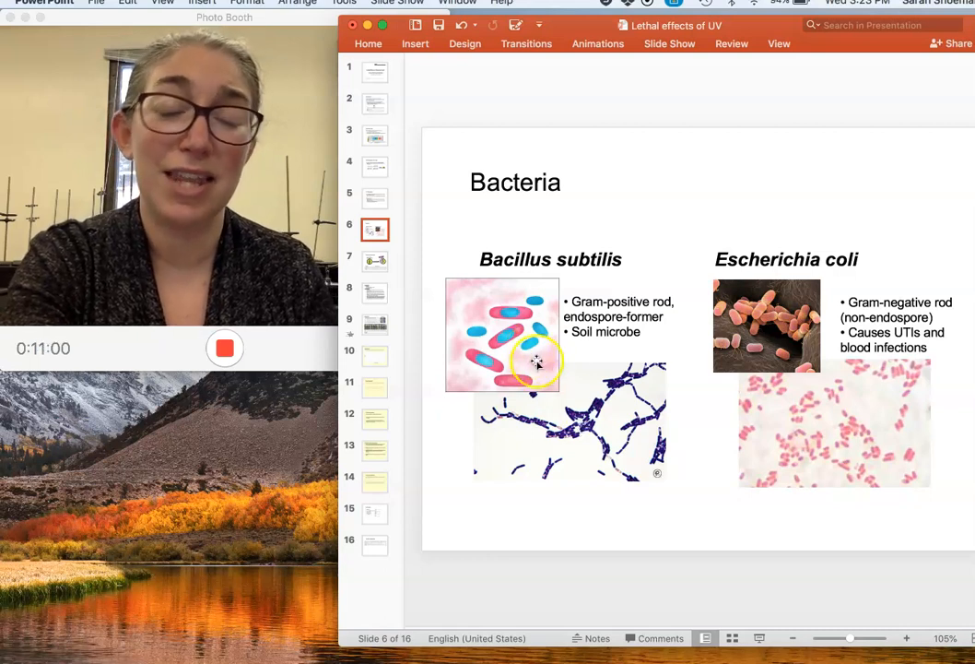
pyautogui.moveTo(615, 424)
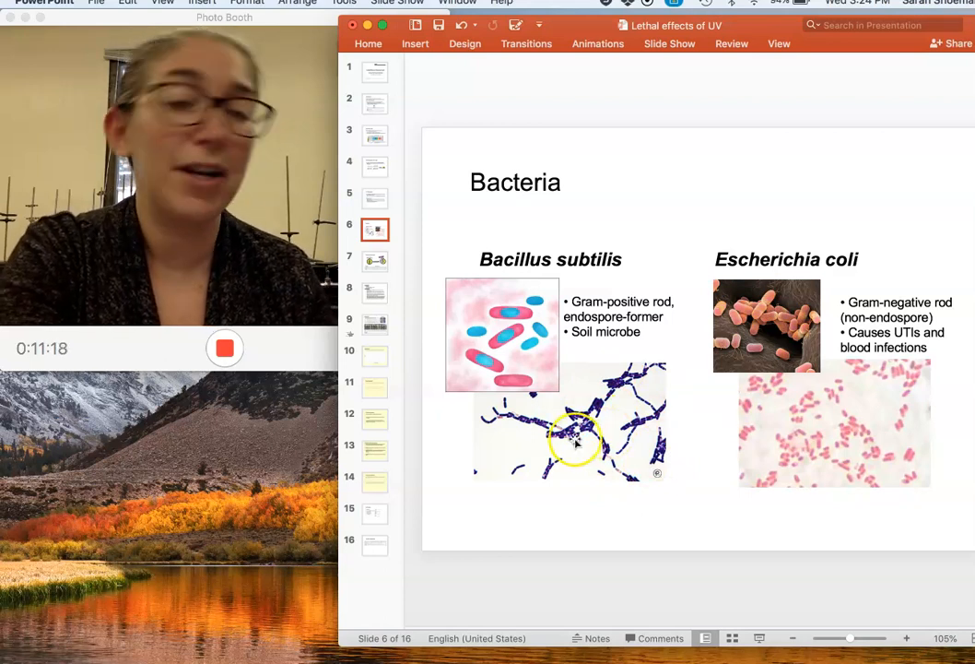
pyautogui.moveTo(763, 343)
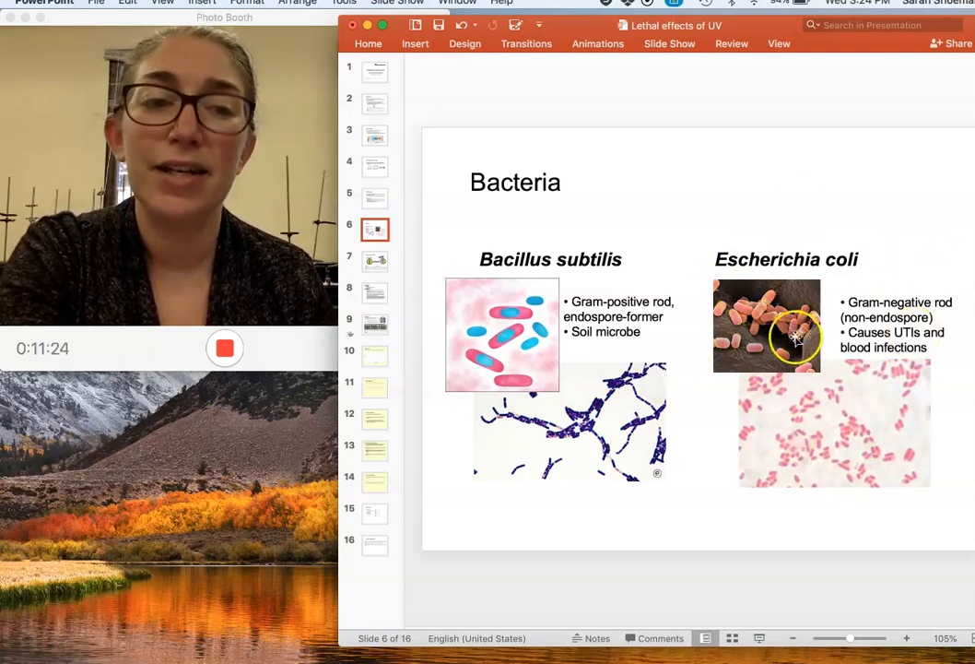
pyautogui.moveTo(801, 418)
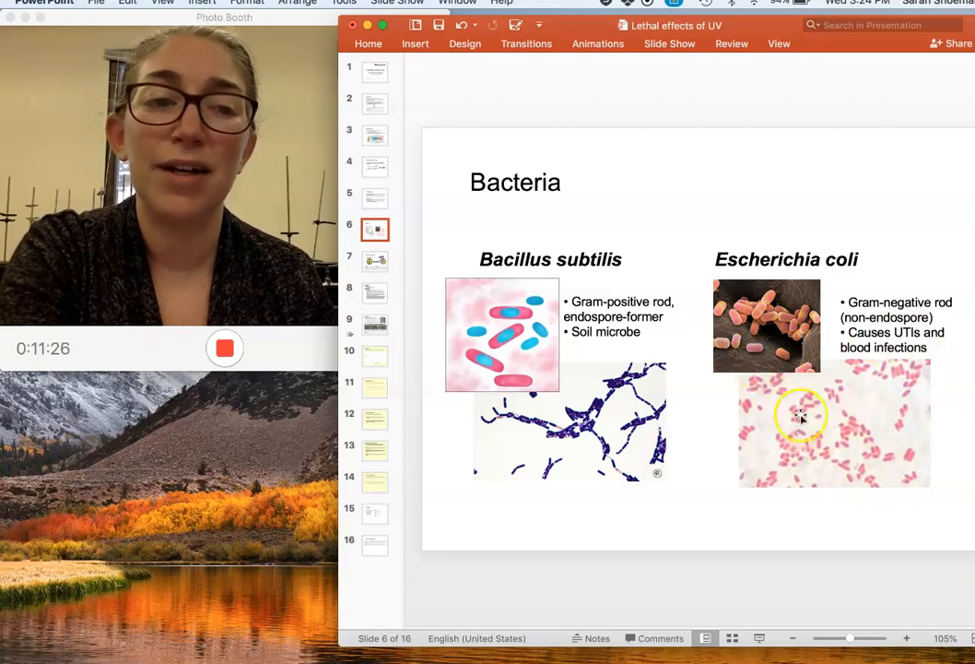
pyautogui.moveTo(876, 528)
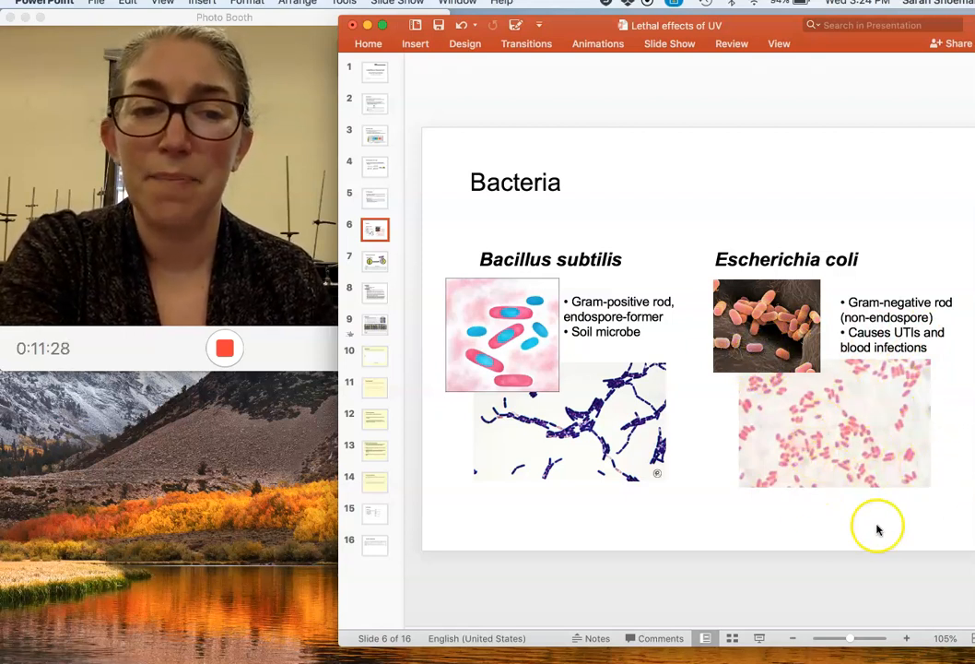
pyautogui.moveTo(894, 445)
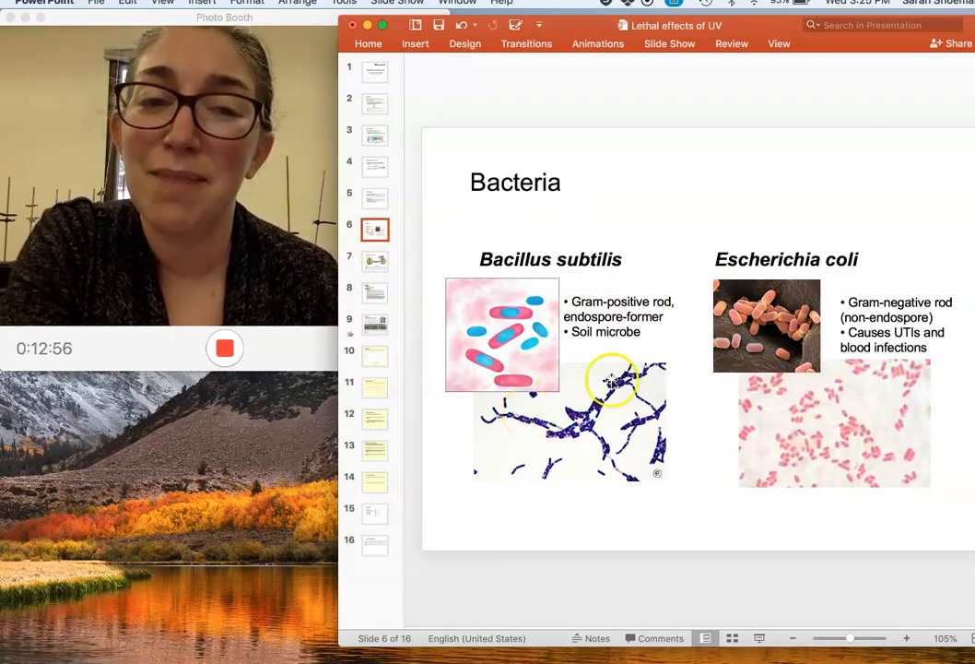
pyautogui.moveTo(714, 334)
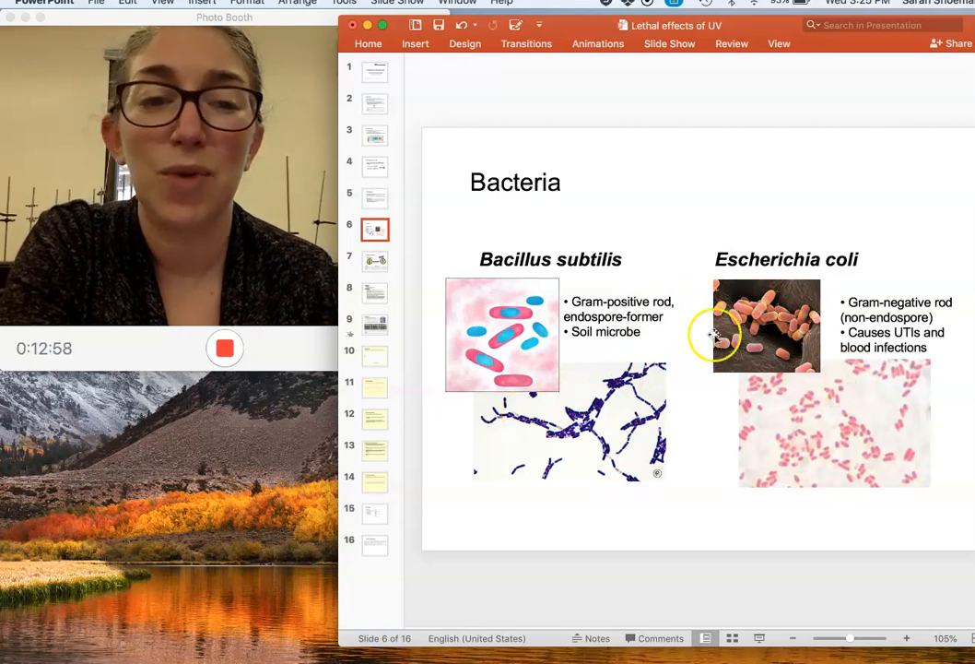
pyautogui.moveTo(899, 450)
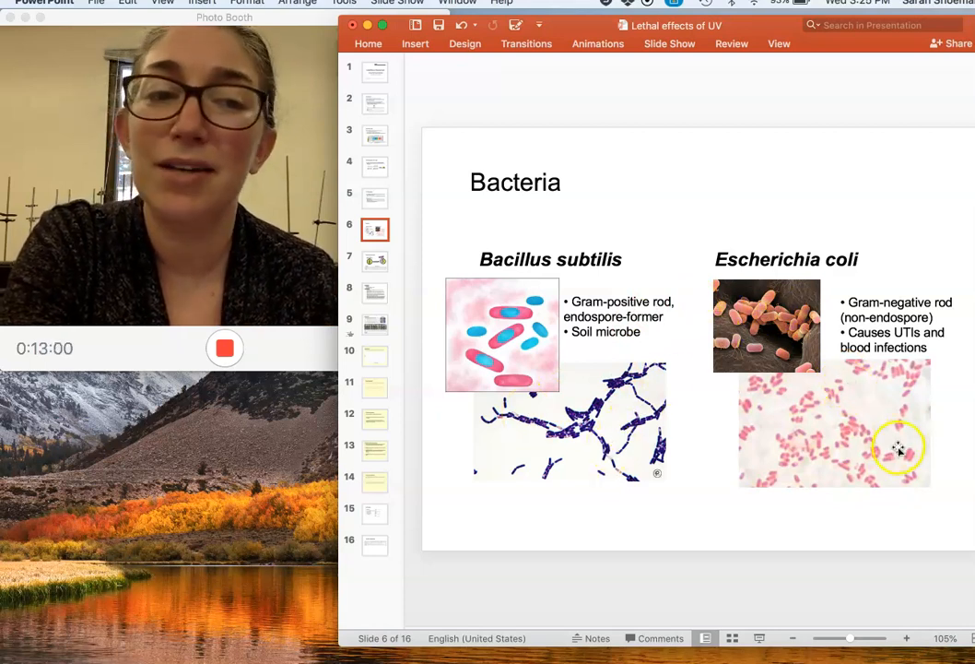
pyautogui.moveTo(560, 381)
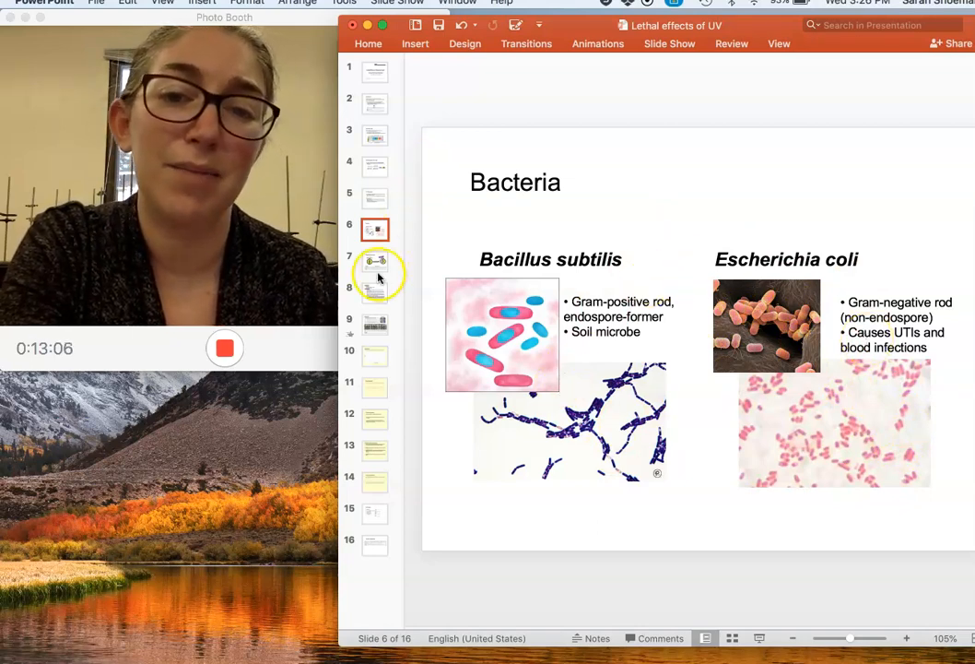
# Show slide 7, the Experiment overview with the half-foil diagram and exposure-time table
pyautogui.click(374, 261)
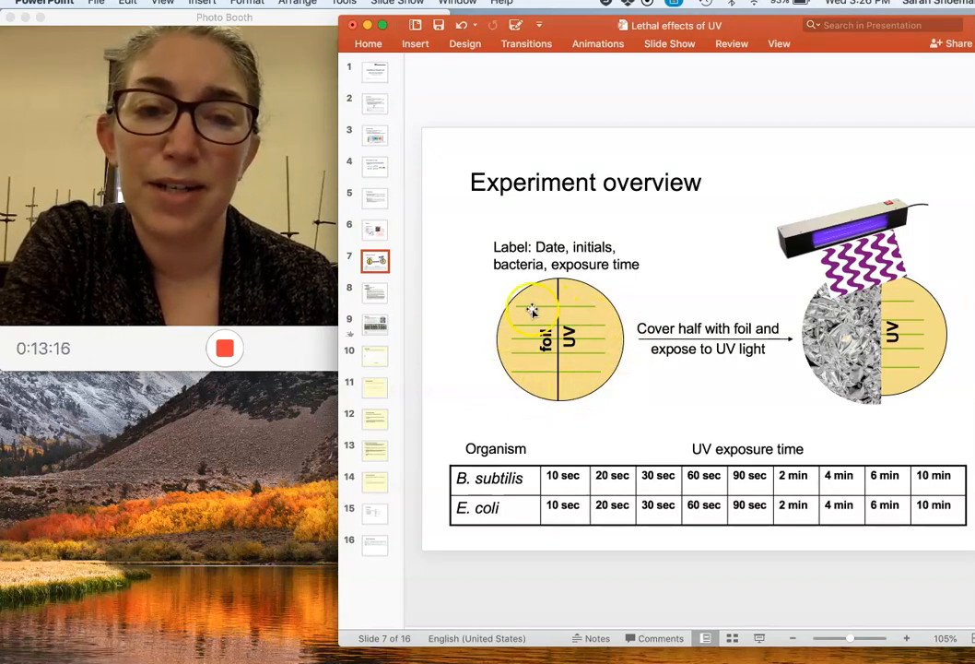
pyautogui.moveTo(556, 425)
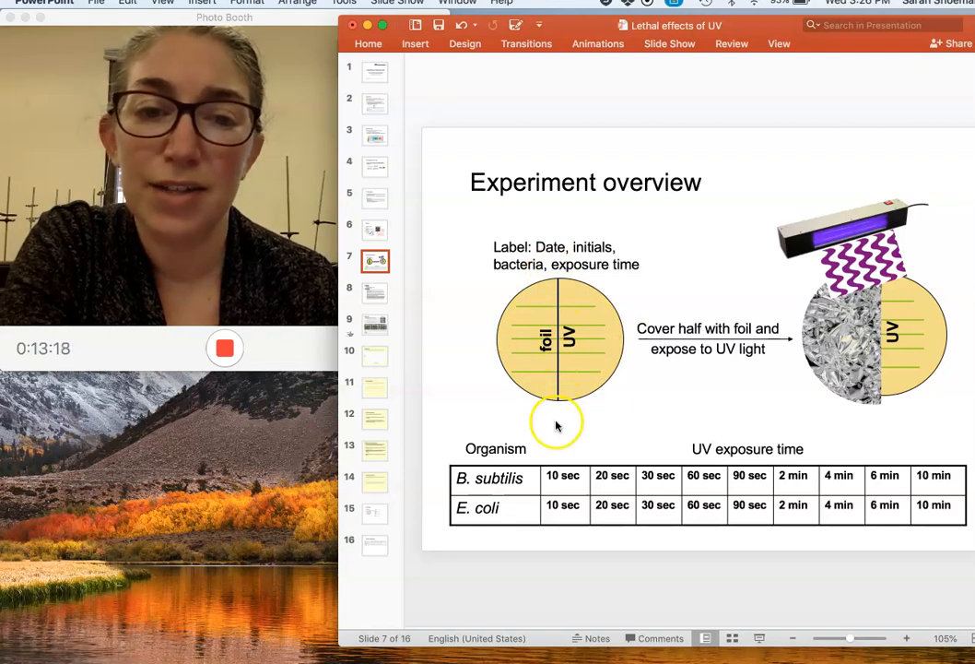
pyautogui.moveTo(553, 307)
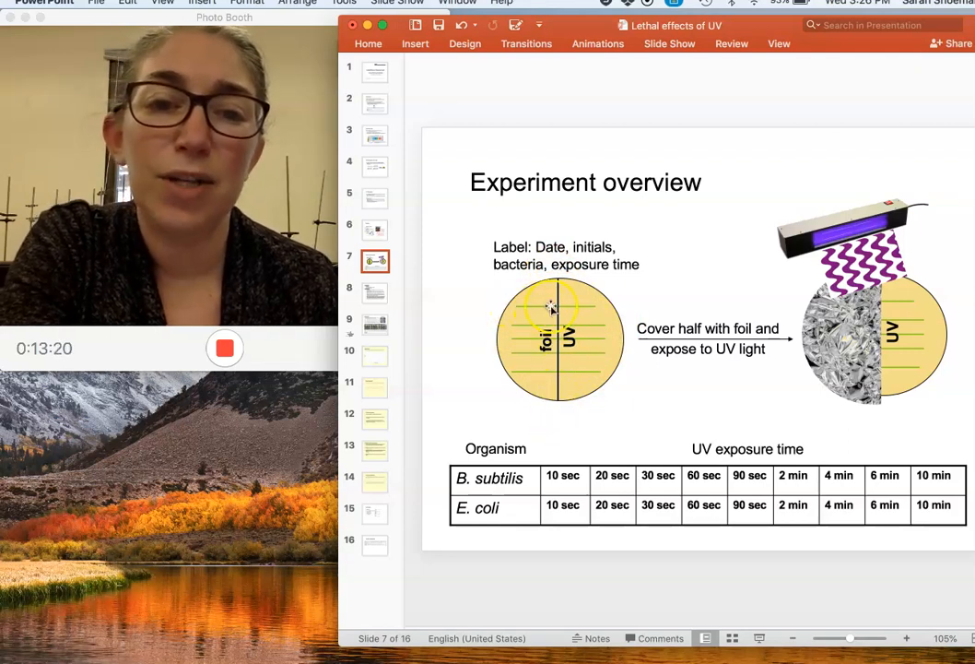
pyautogui.moveTo(622, 332)
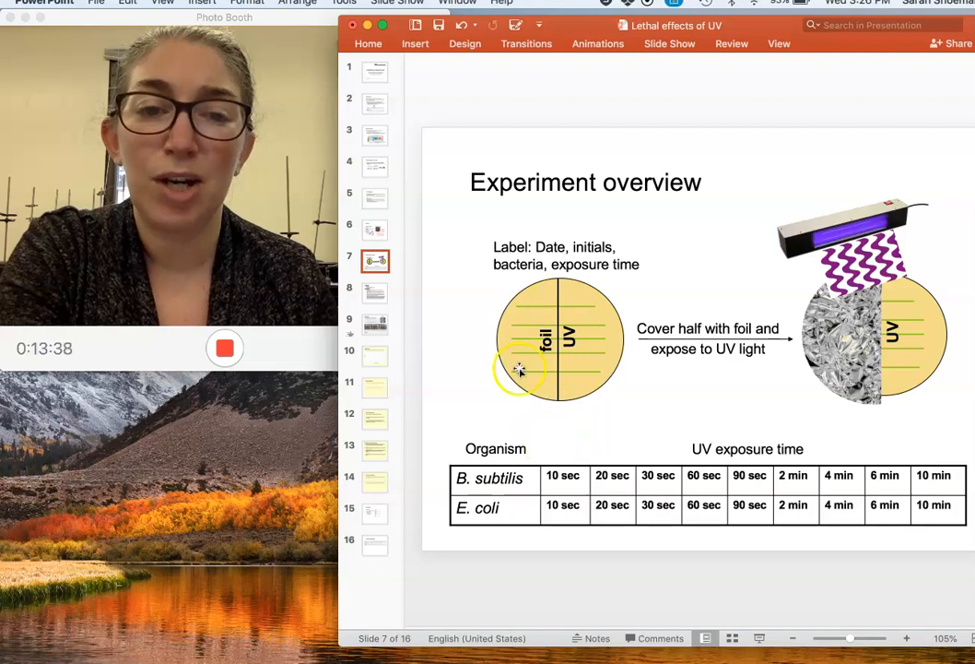
pyautogui.moveTo(807, 294)
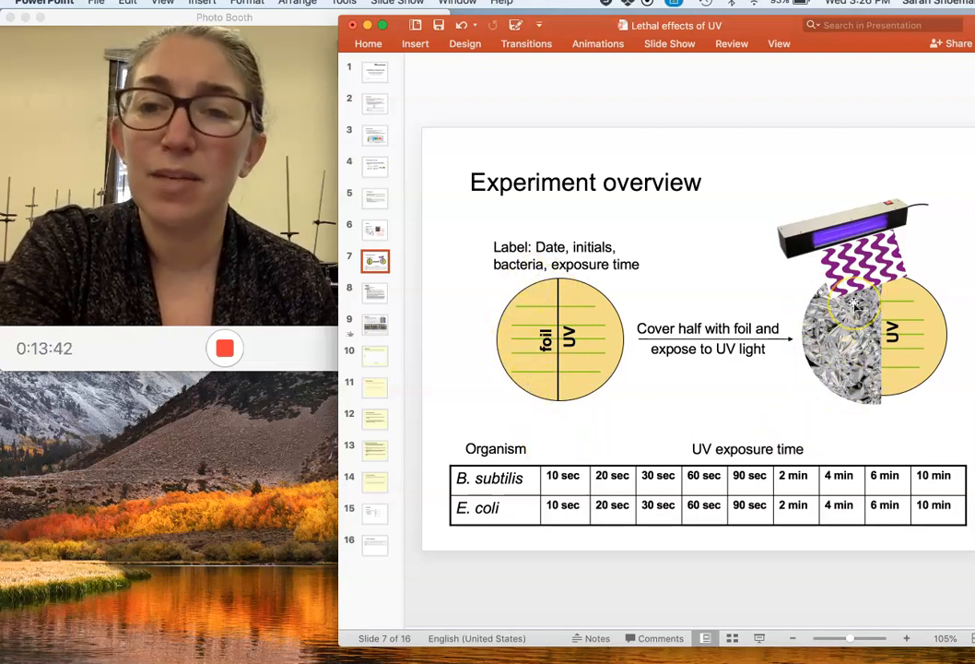
pyautogui.moveTo(829, 399)
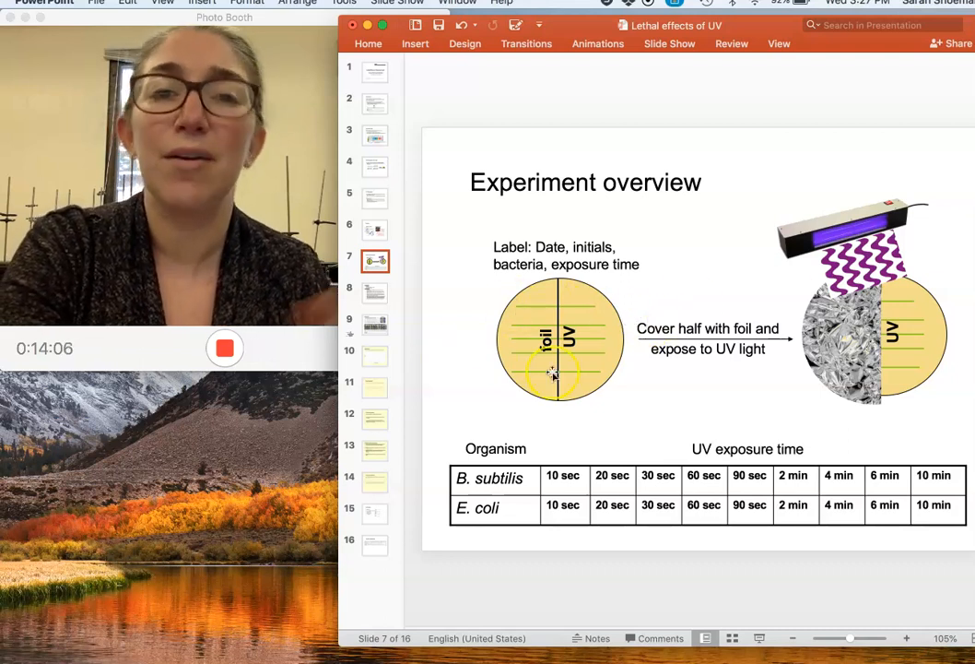
pyautogui.moveTo(656, 355)
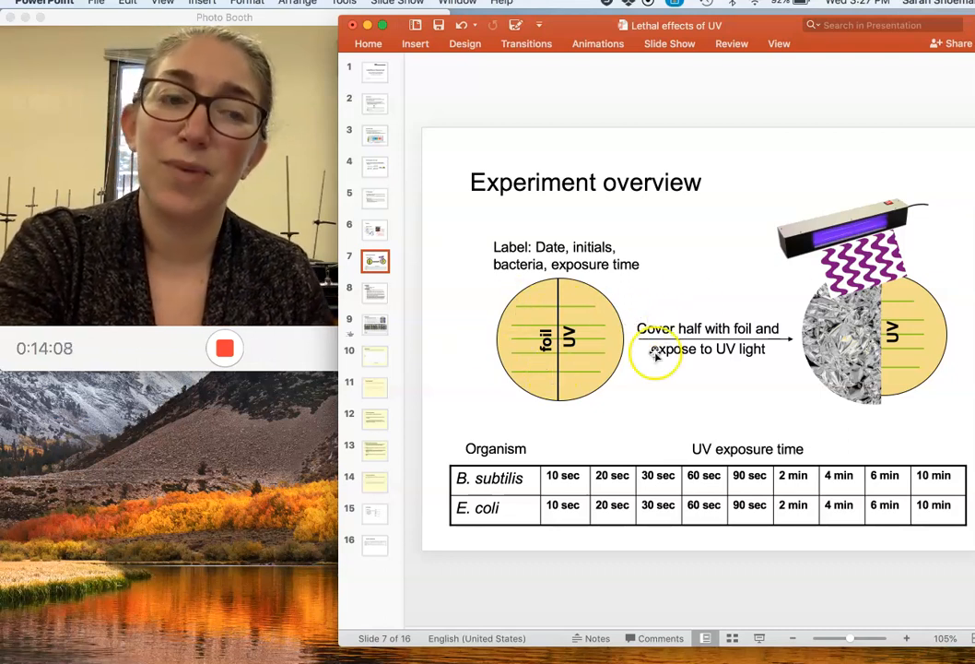
pyautogui.moveTo(527, 327)
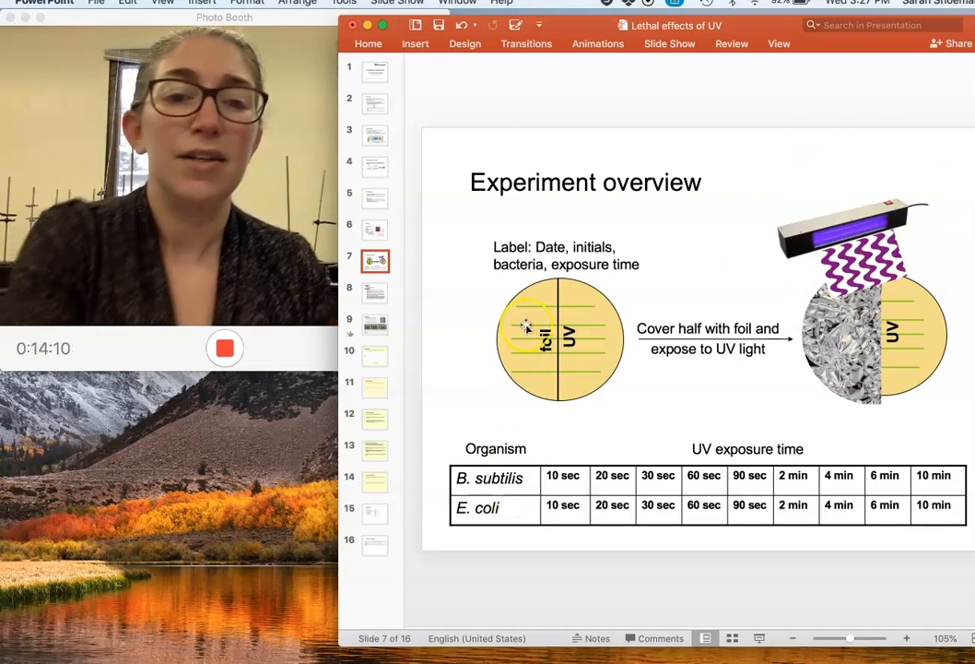
pyautogui.moveTo(682, 361)
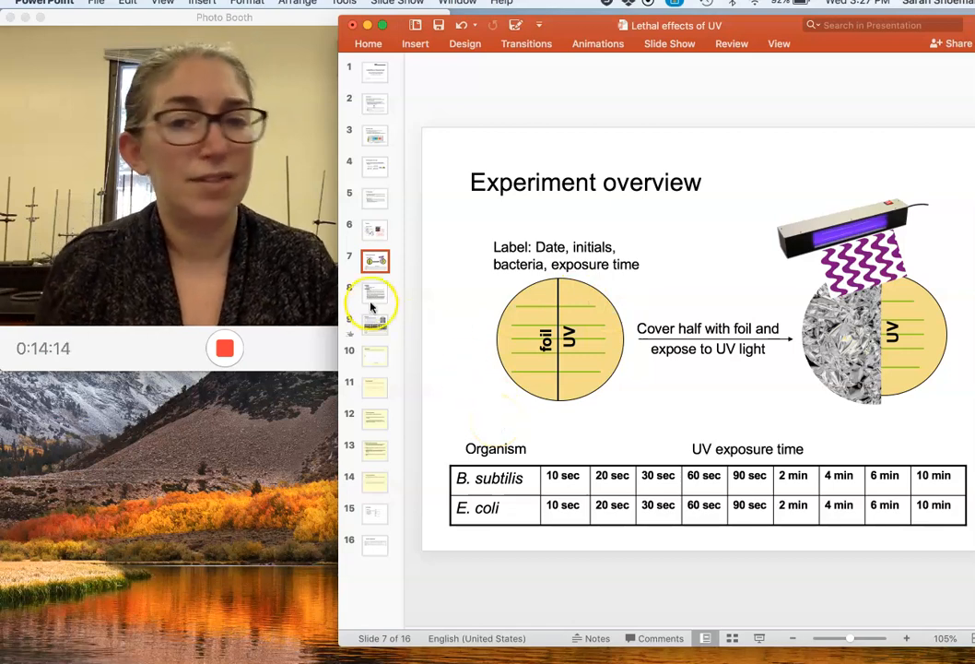
# Show slide 8, MATERIALS and PROCEDURE, with the five-step inoculation and UV exposure procedure
pyautogui.click(374, 293)
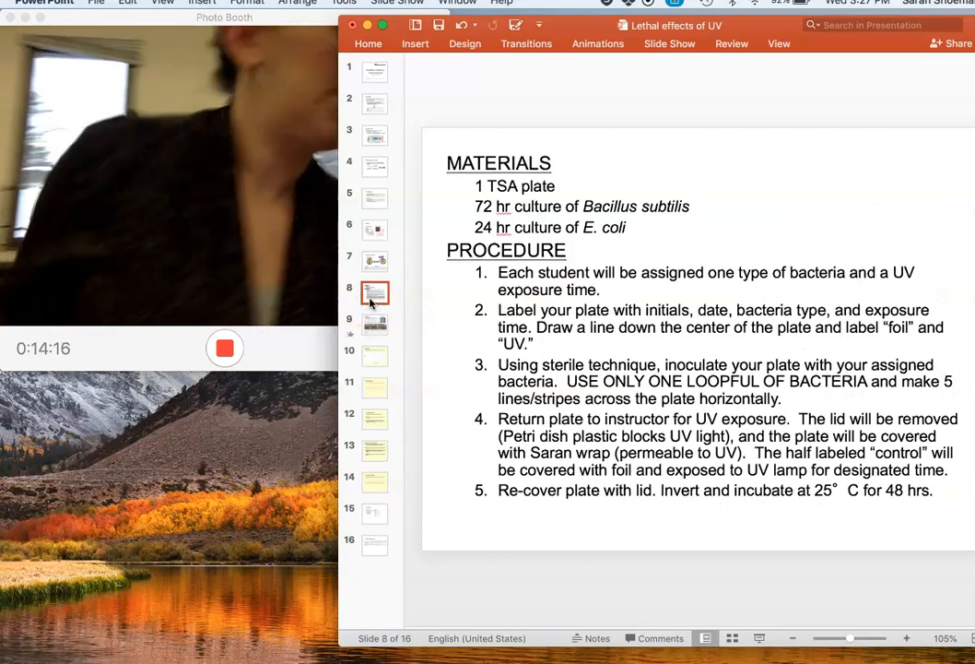